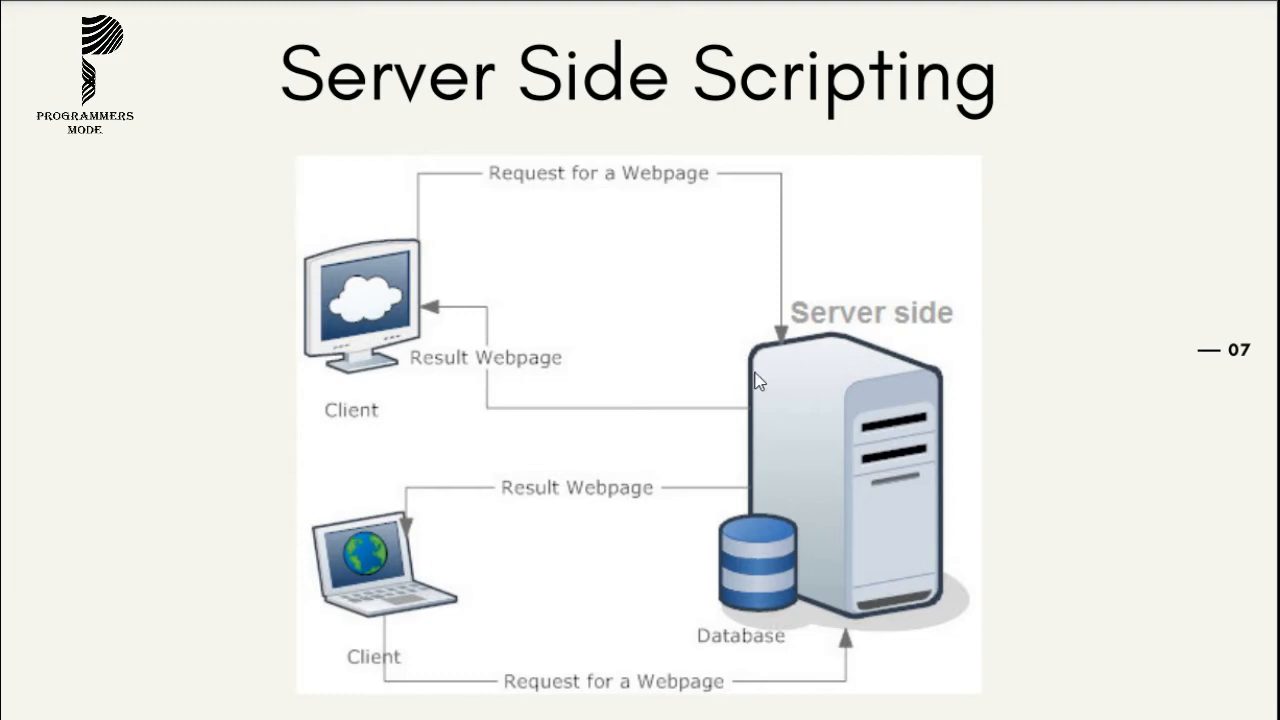
mouse_move(424, 324)
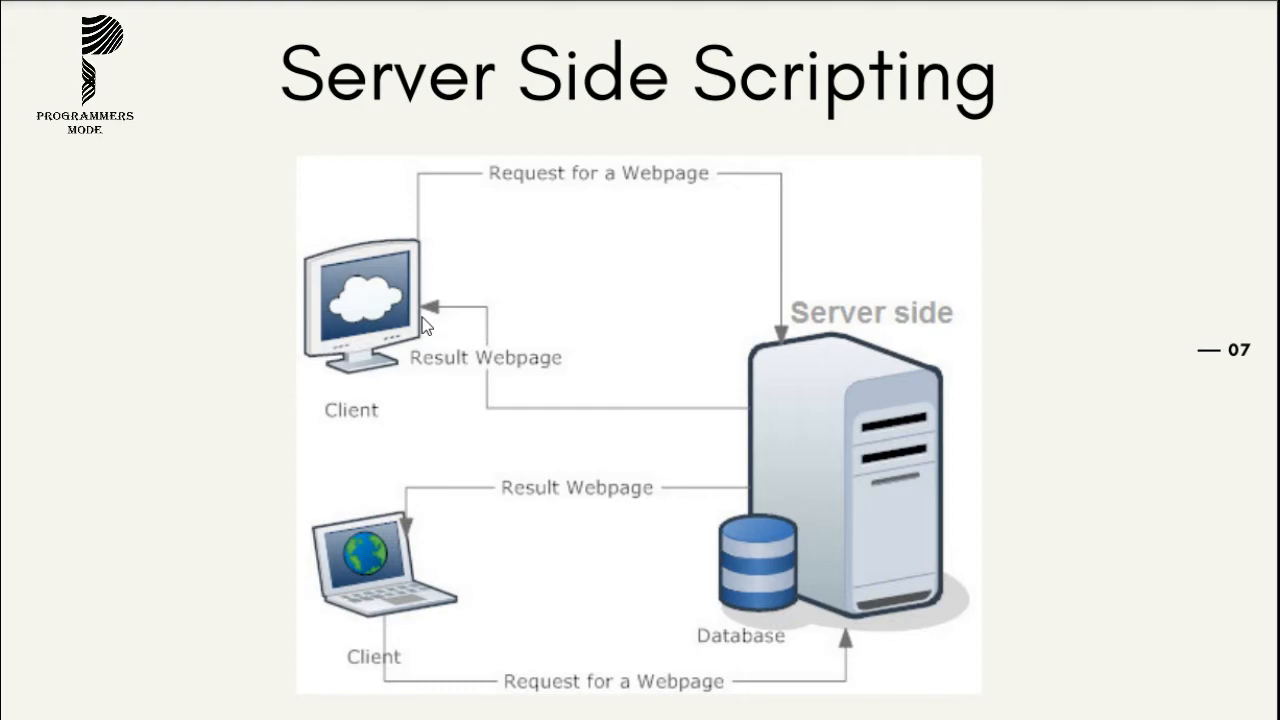